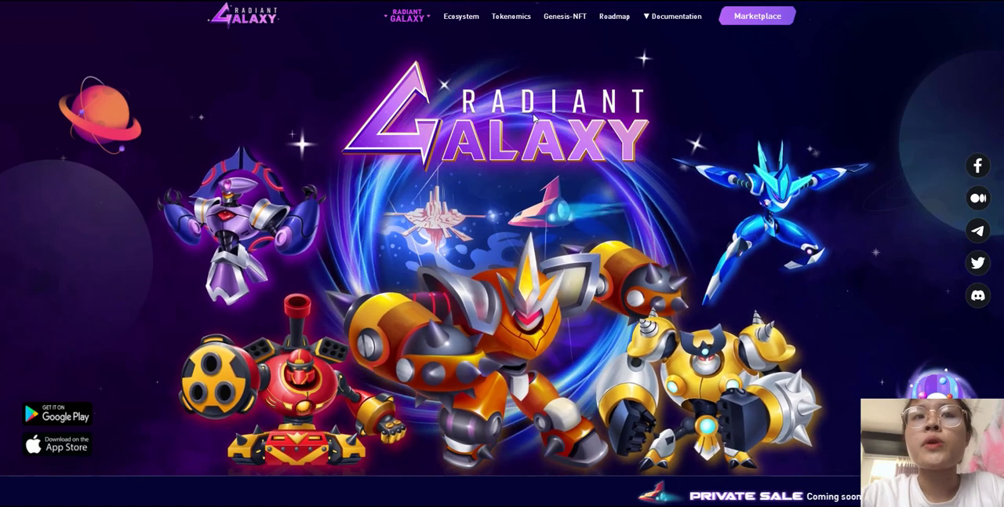
mouse_move(673, 147)
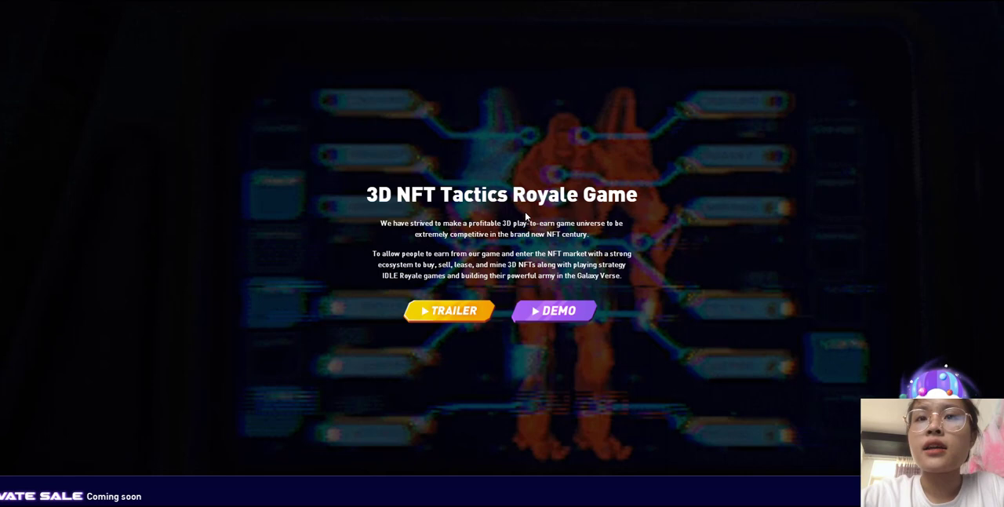
Scroll down the homepage past the game intro to the Grobot NFT showcase and Play to Earn heading
scroll(down, 3)
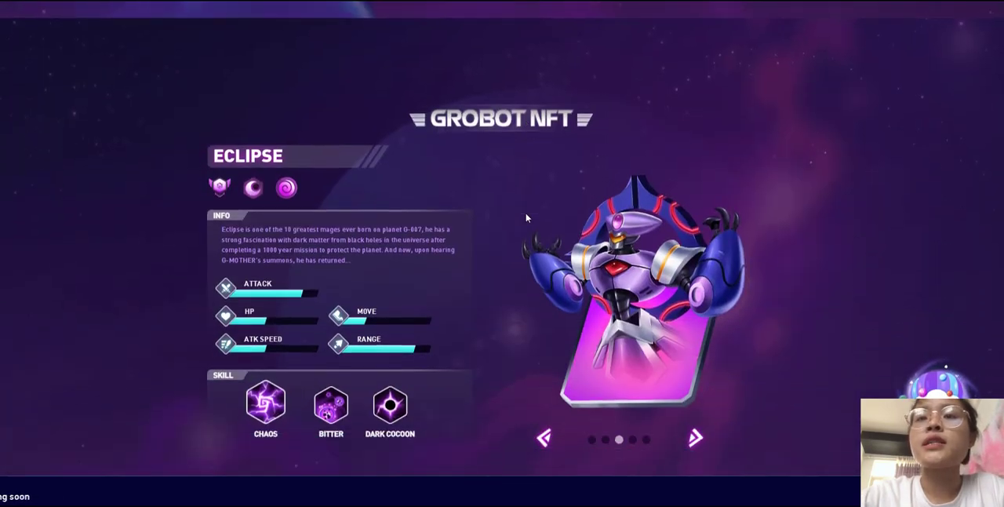
scroll(down, 3)
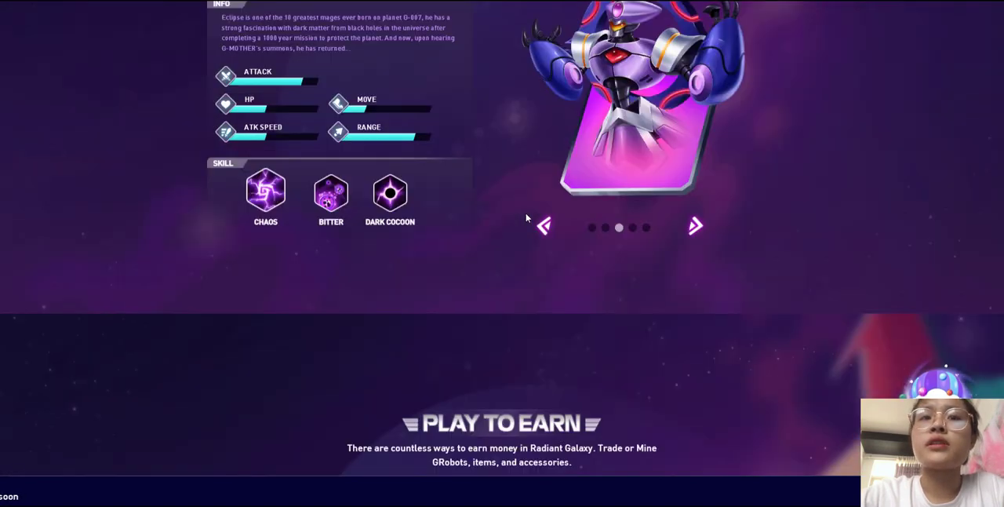
Scroll on through Play to Earn, Walk to Earn and Tokenomics down to the Genesis NFT section
scroll(down, 3)
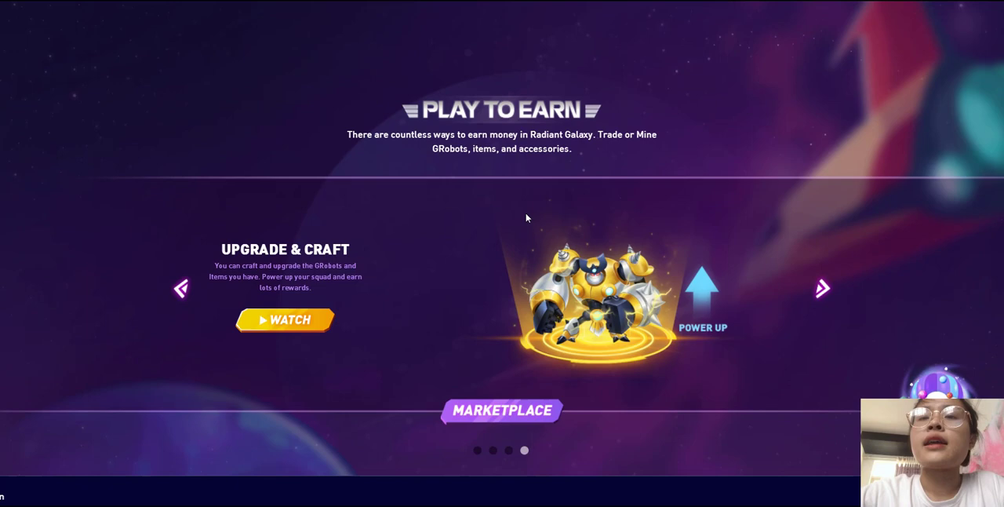
scroll(down, 3)
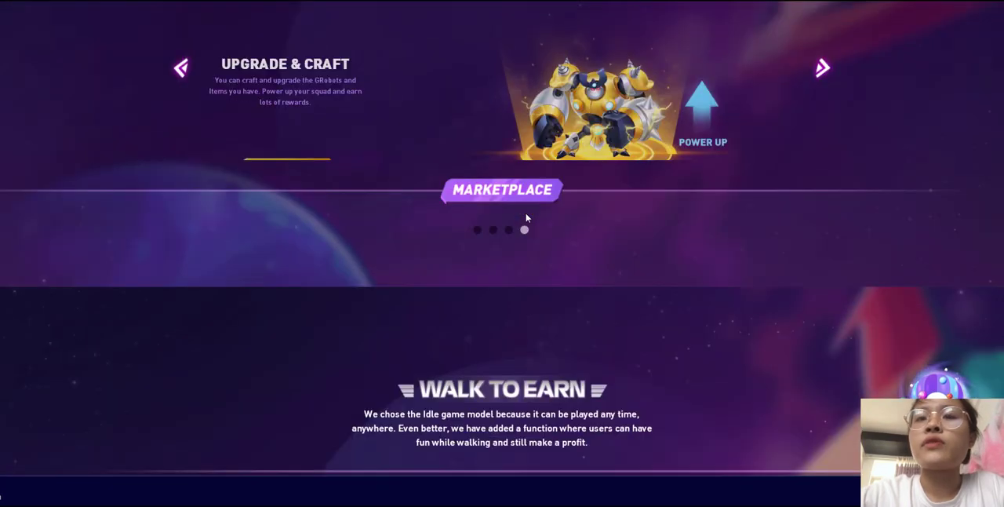
scroll(down, 3)
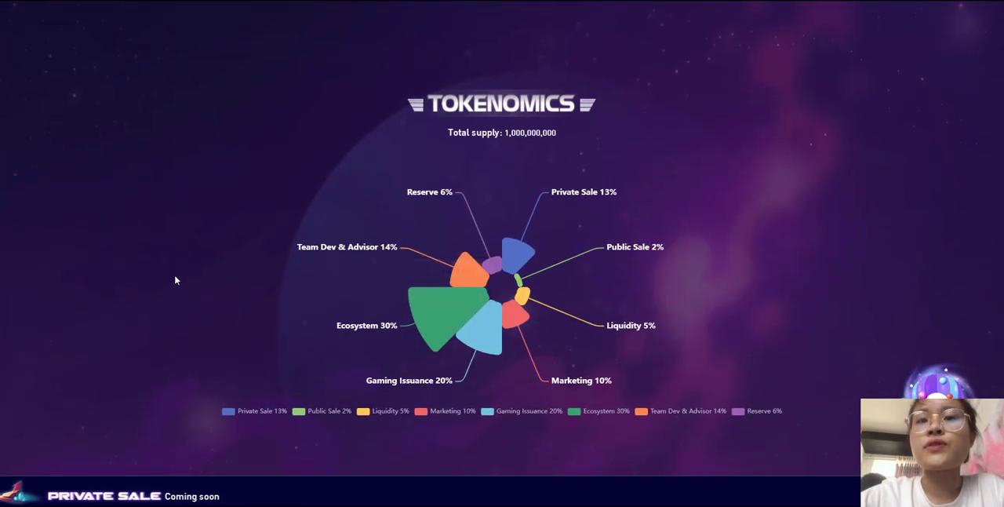
scroll(down, 3)
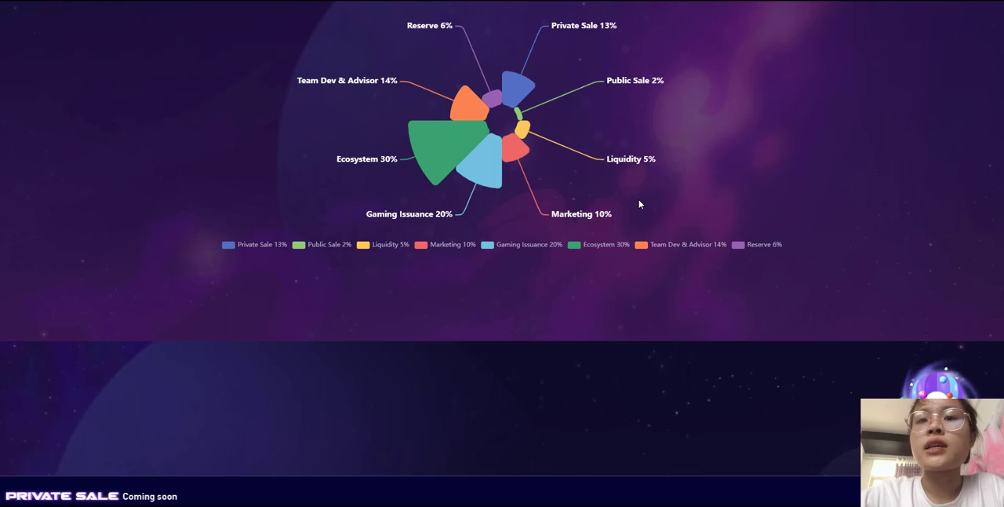
scroll(down, 3)
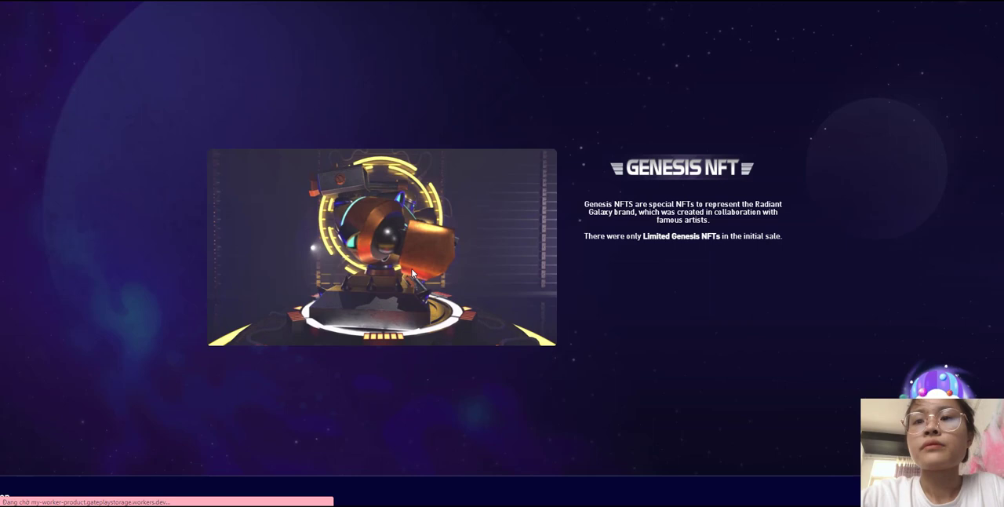
Scroll past the Roadmap timeline to the footer with site links and social channels
scroll(down, 3)
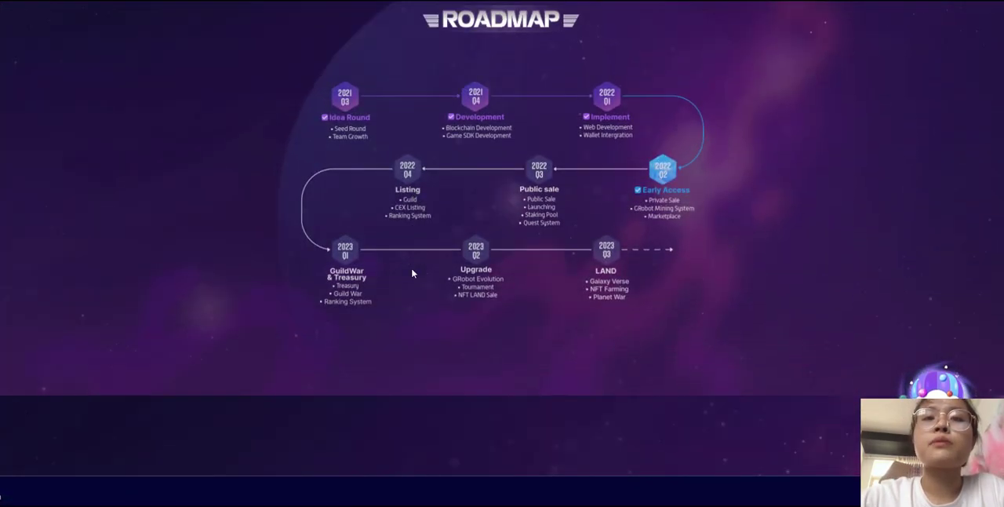
scroll(down, 3)
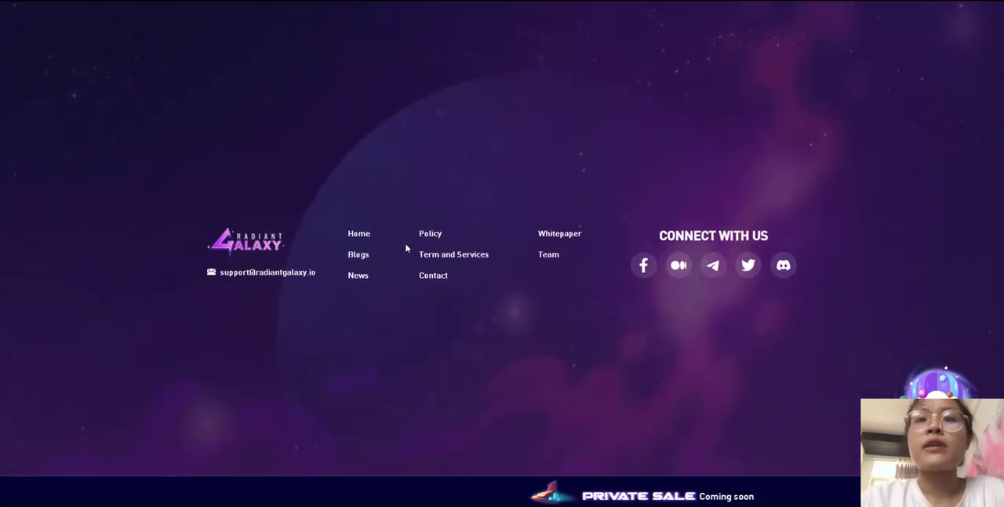
mouse_move(361, 218)
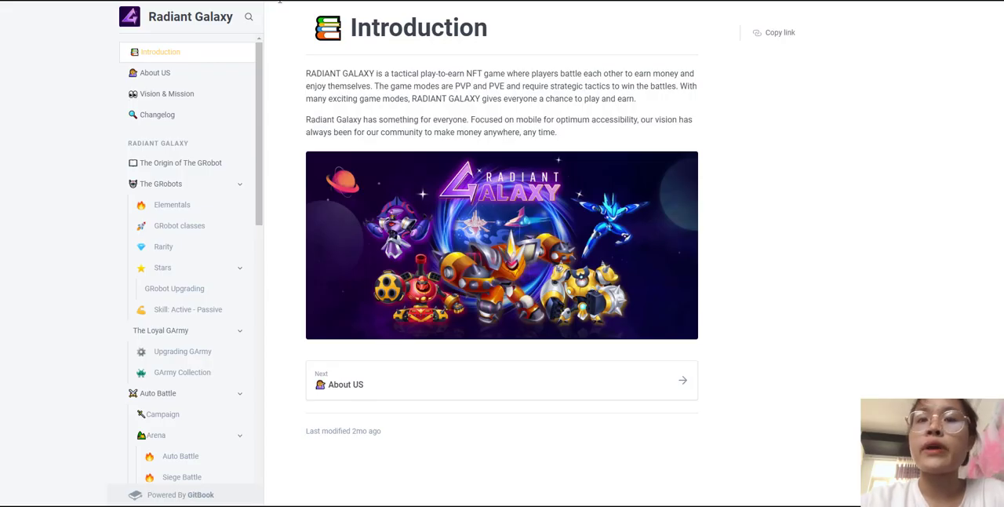
mouse_move(342, 149)
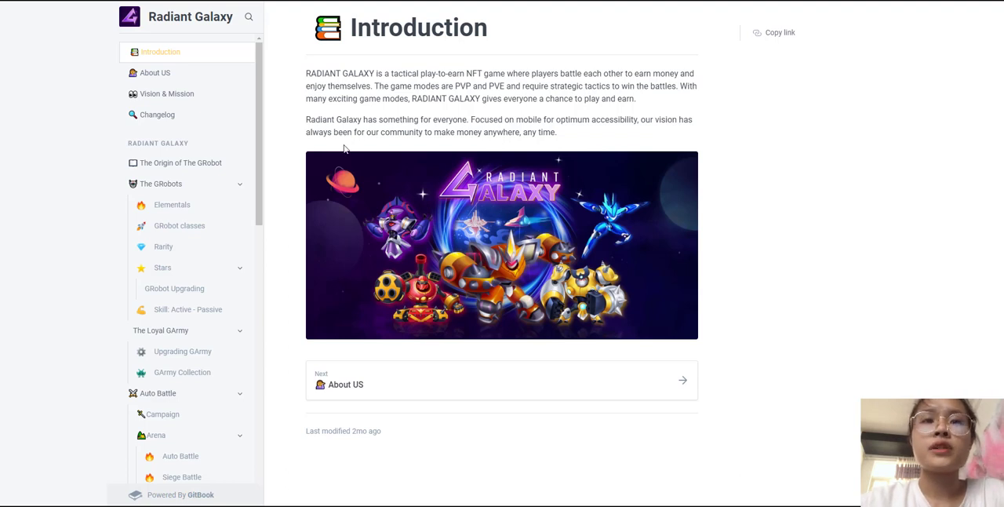
mouse_move(351, 151)
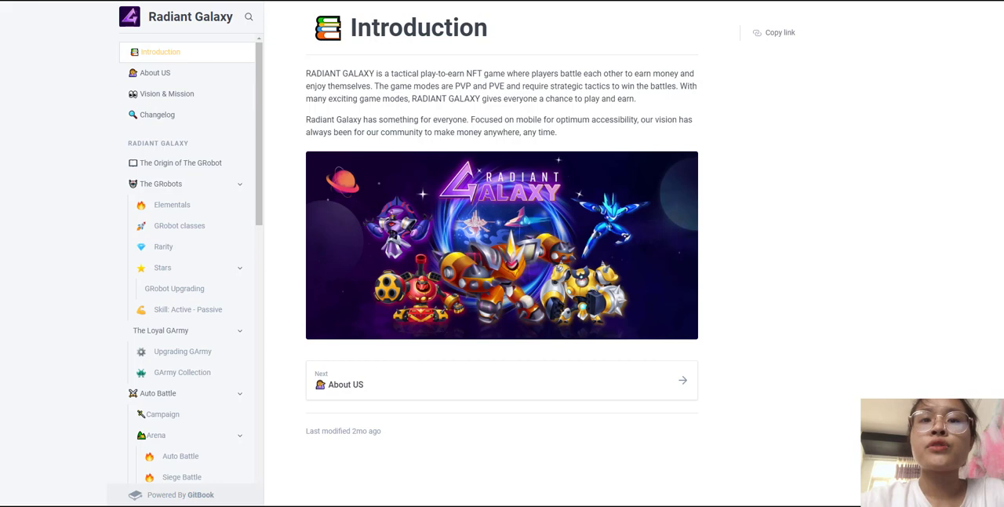
mouse_move(216, 37)
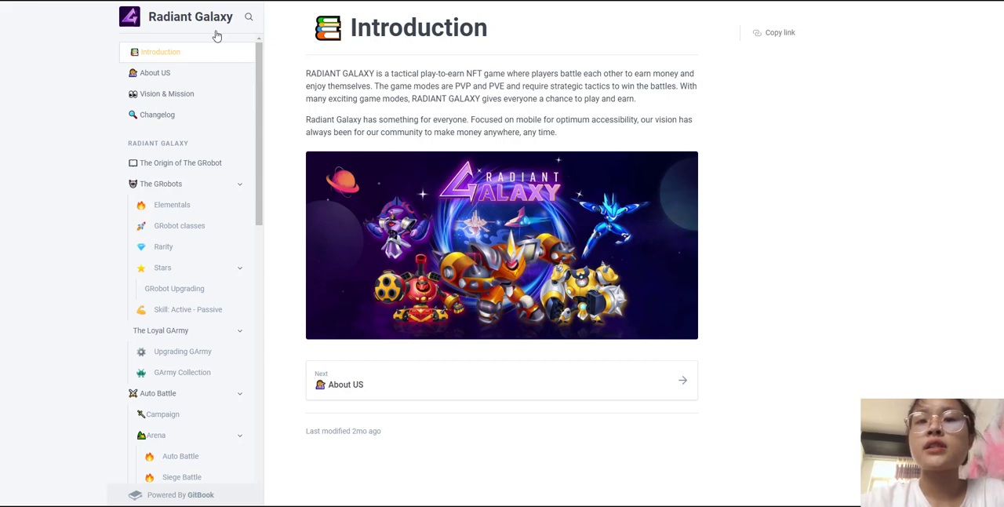
mouse_move(154, 72)
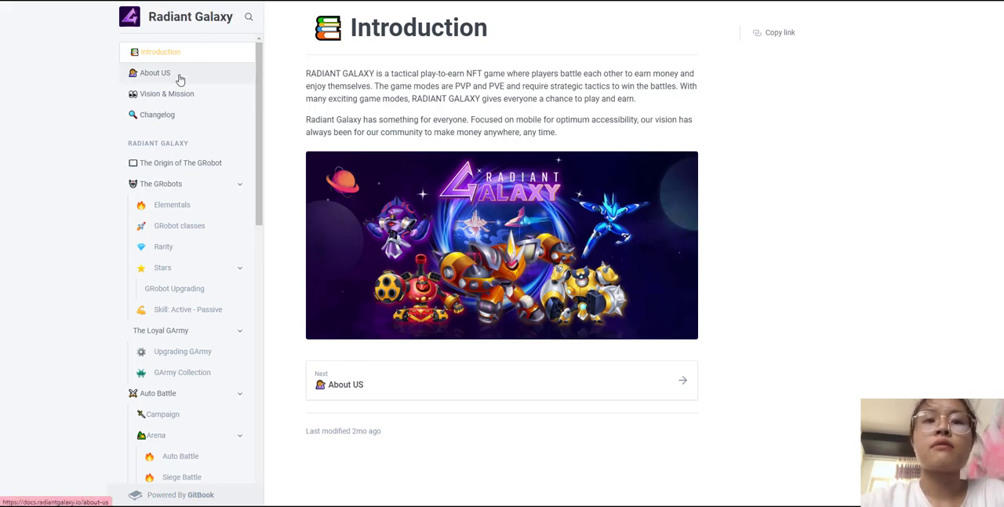
Open the About US page from the whitepaper's left sidebar
click(154, 72)
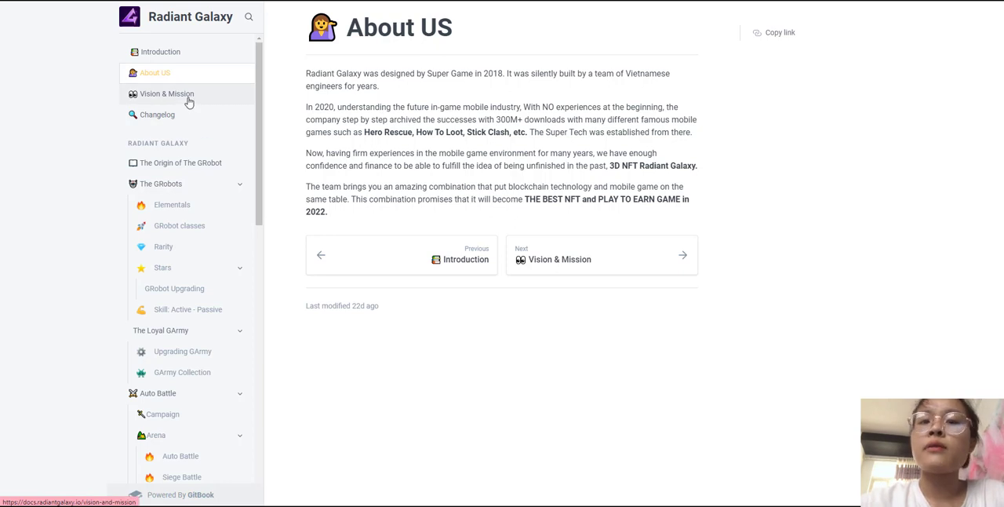
Open the Vision & Mission page with its Vision section and artwork
click(166, 94)
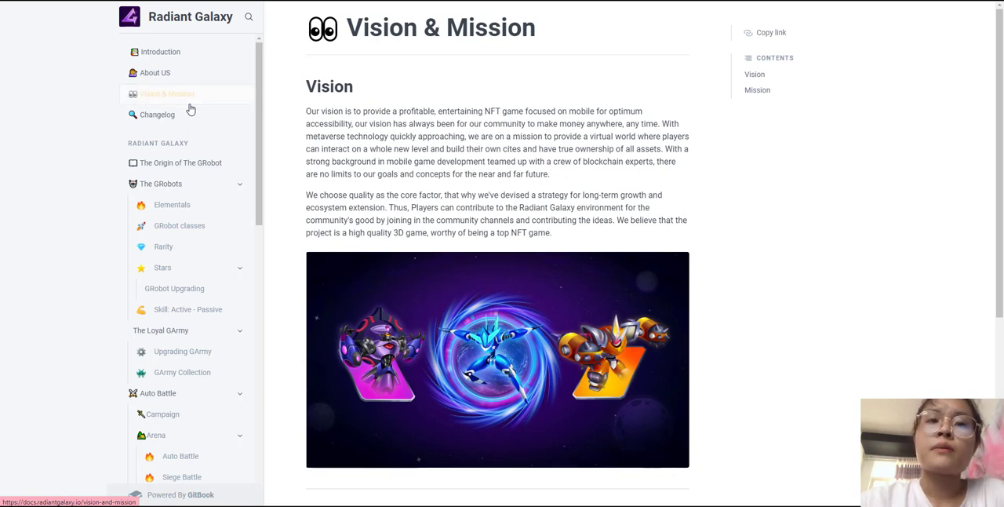
click(166, 94)
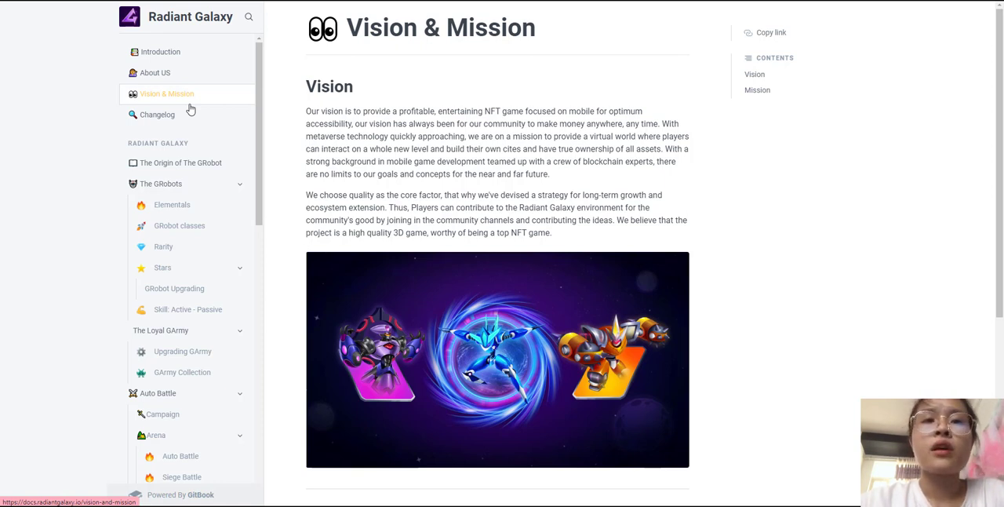
mouse_move(195, 103)
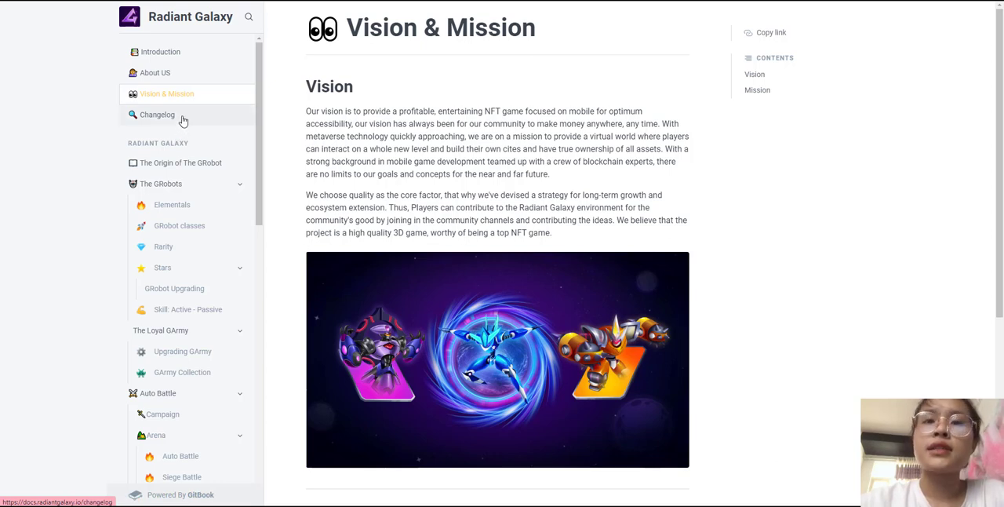
Go through the Changelog and The Origin of The GRobot pages to The GRobots overview
click(156, 115)
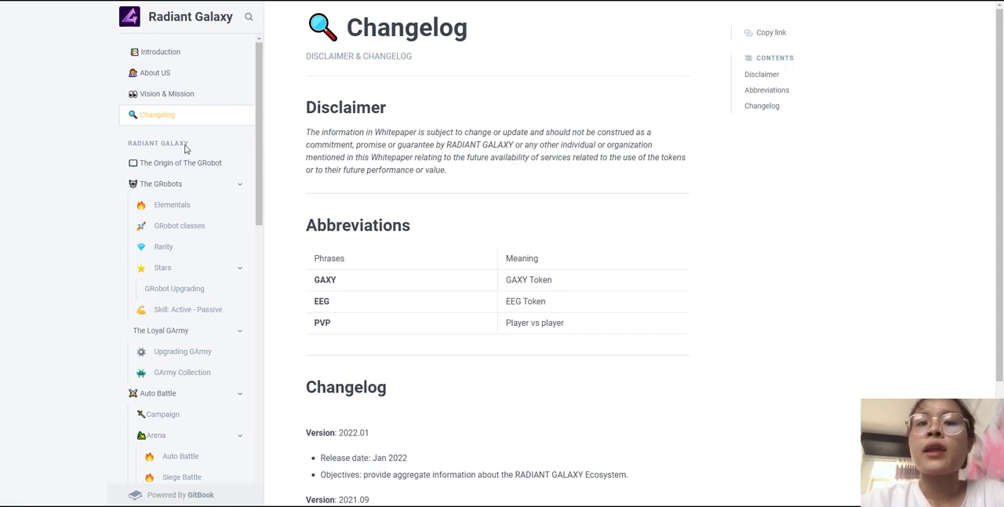
mouse_move(181, 163)
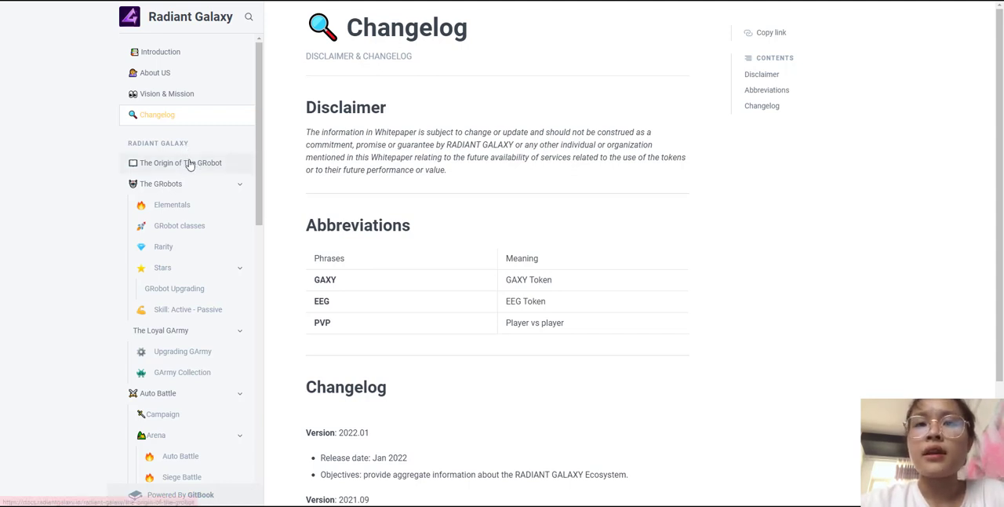
mouse_move(182, 163)
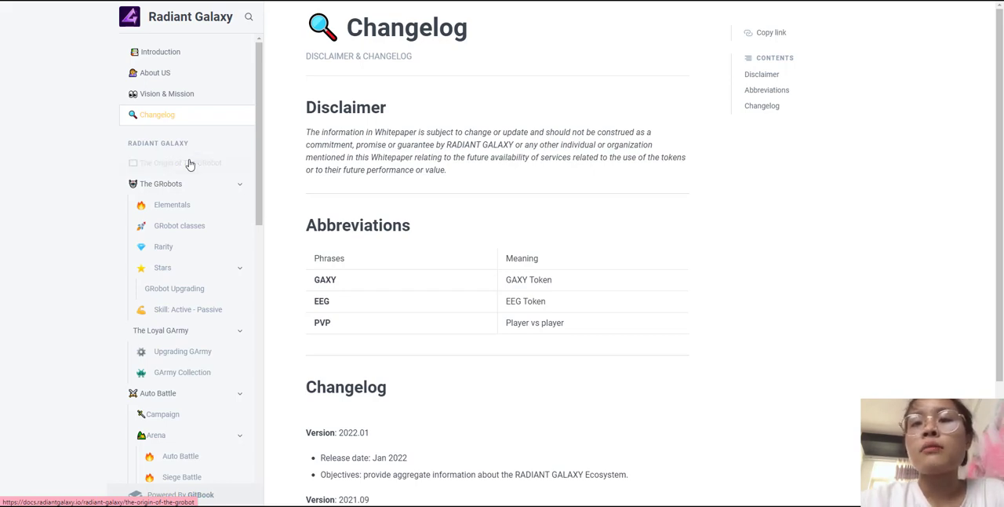
click(181, 163)
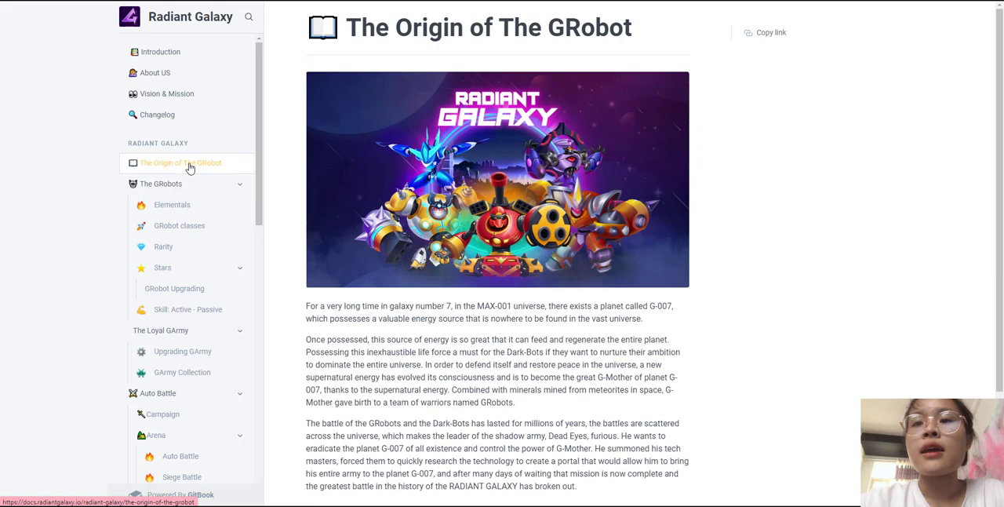
mouse_move(198, 179)
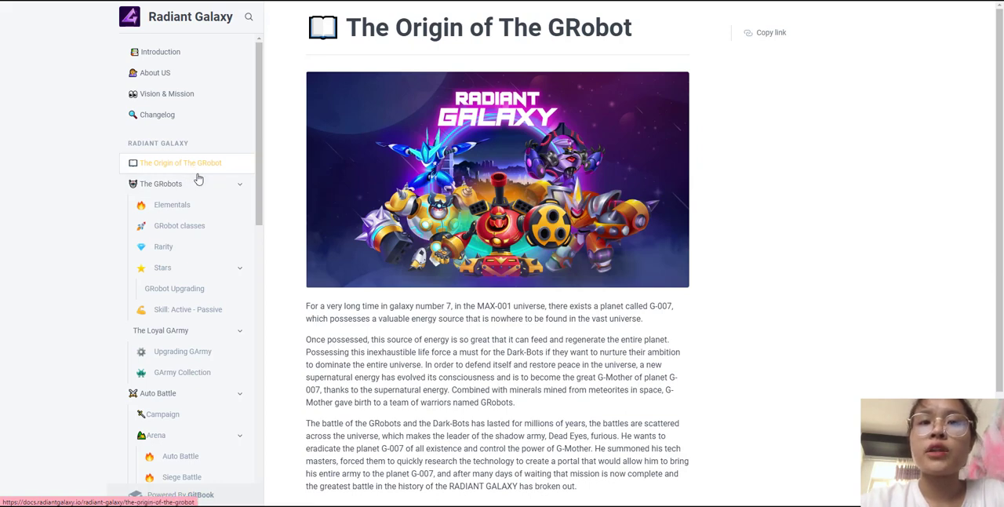
mouse_move(169, 184)
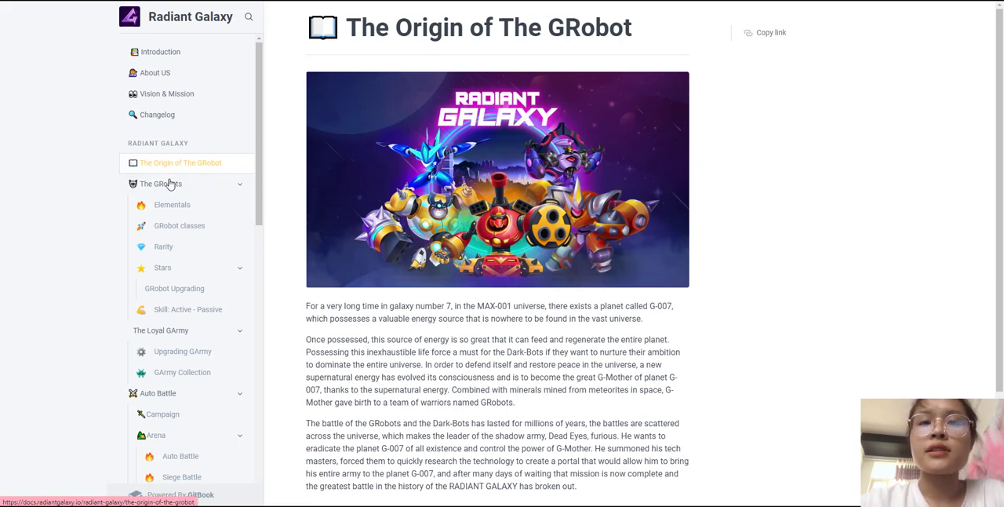
click(160, 184)
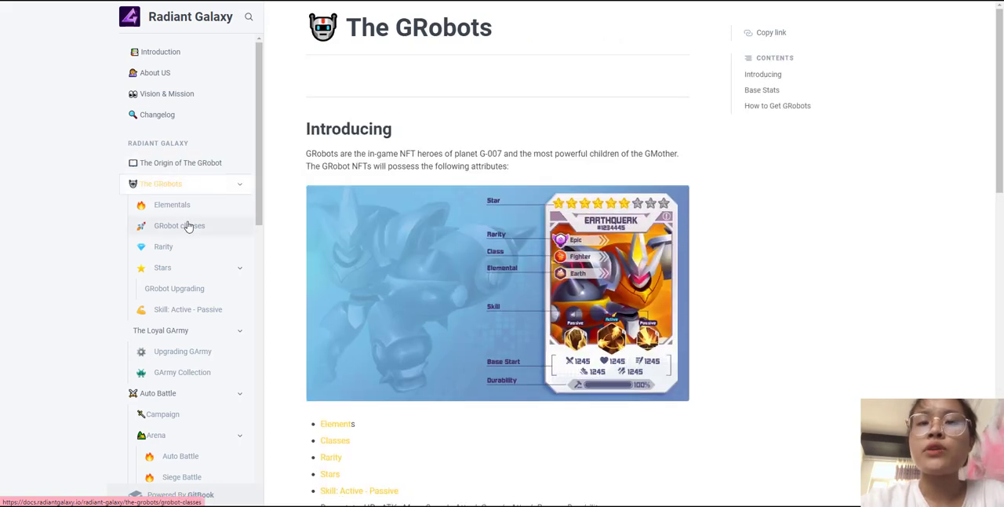
mouse_move(169, 210)
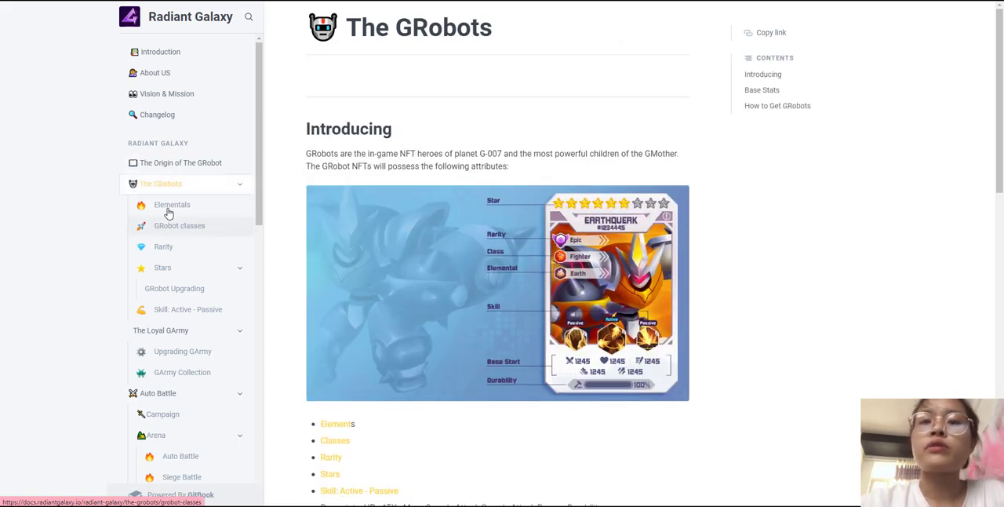
Read the GRobot Elementals, Rarity, Stars and Skill: Active - Passive pages
click(171, 204)
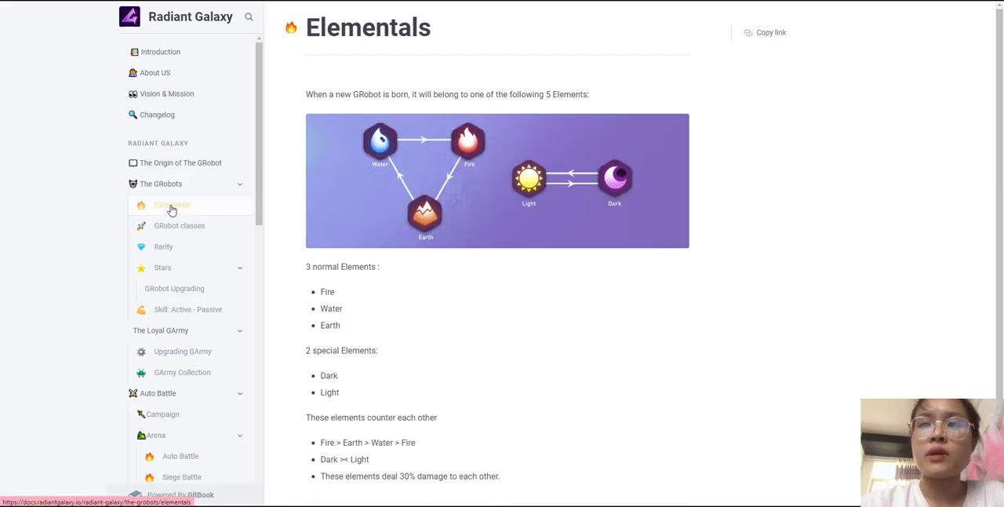
mouse_move(201, 241)
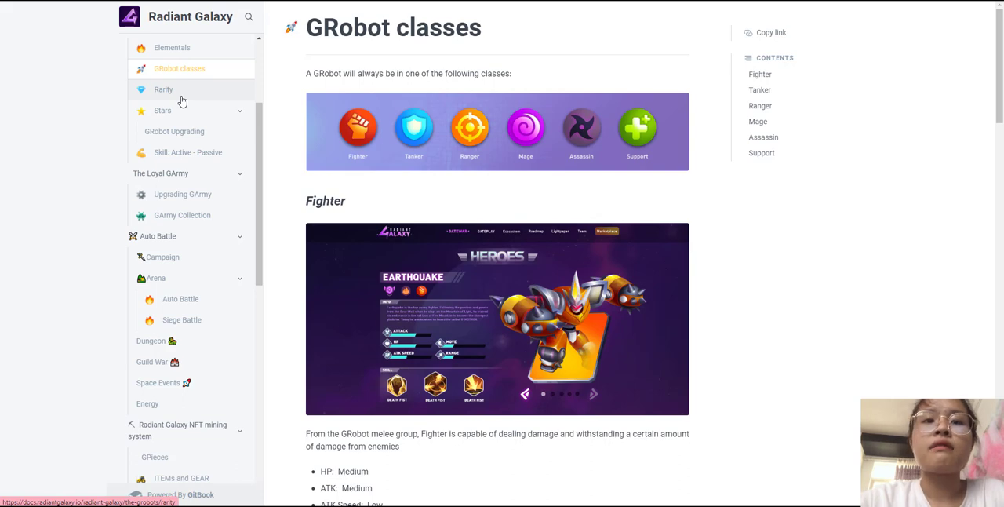
click(163, 88)
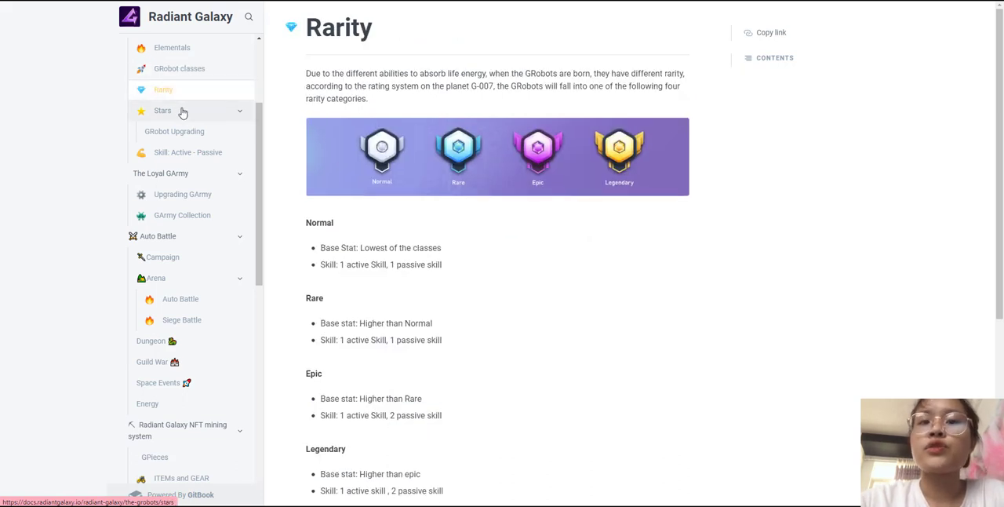
click(163, 110)
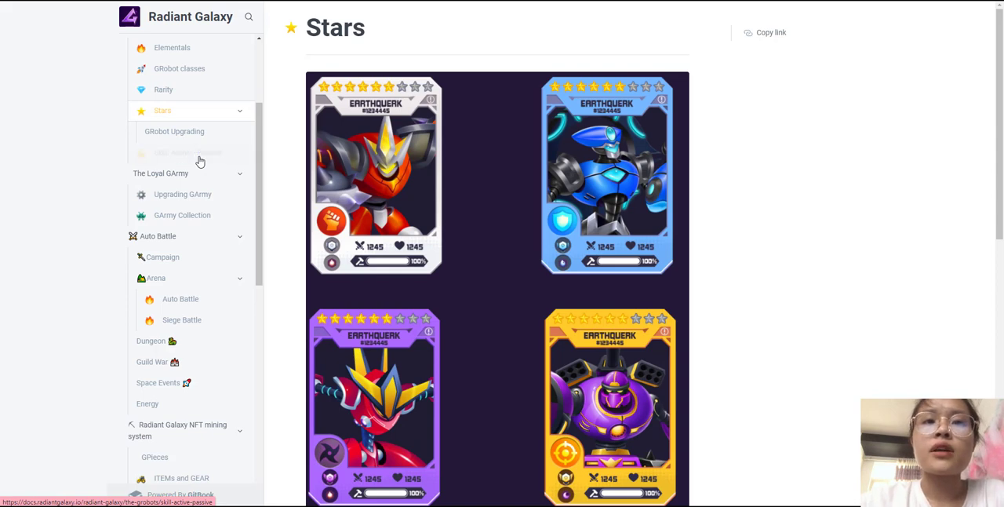
click(187, 152)
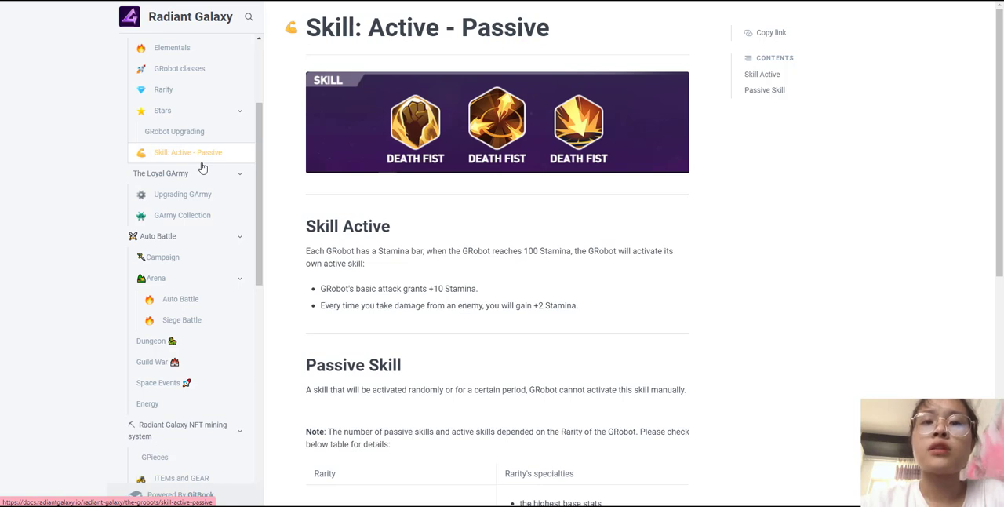
scroll(down, 3)
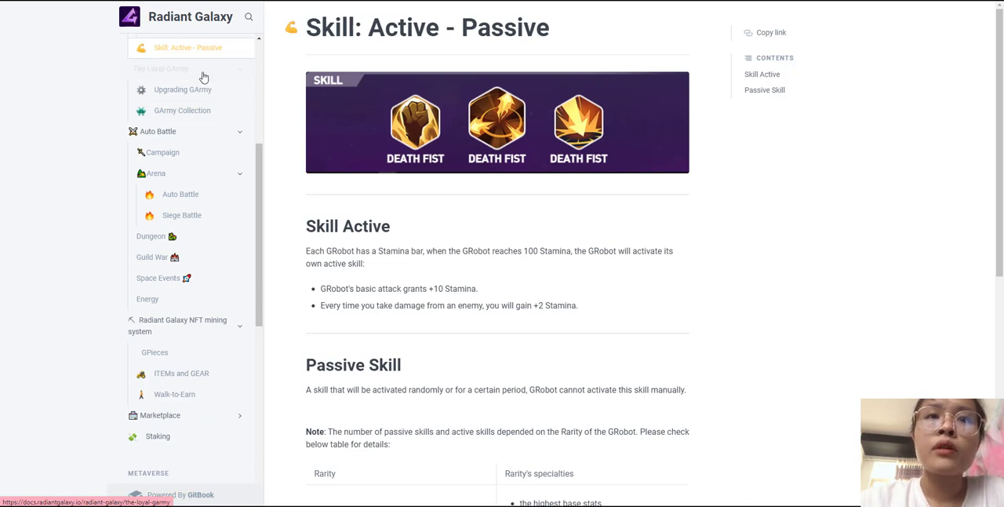
Read The Loyal GArmy, Upgrading GArmy and GArmy Collection pages, ending on Auto Battle
click(160, 69)
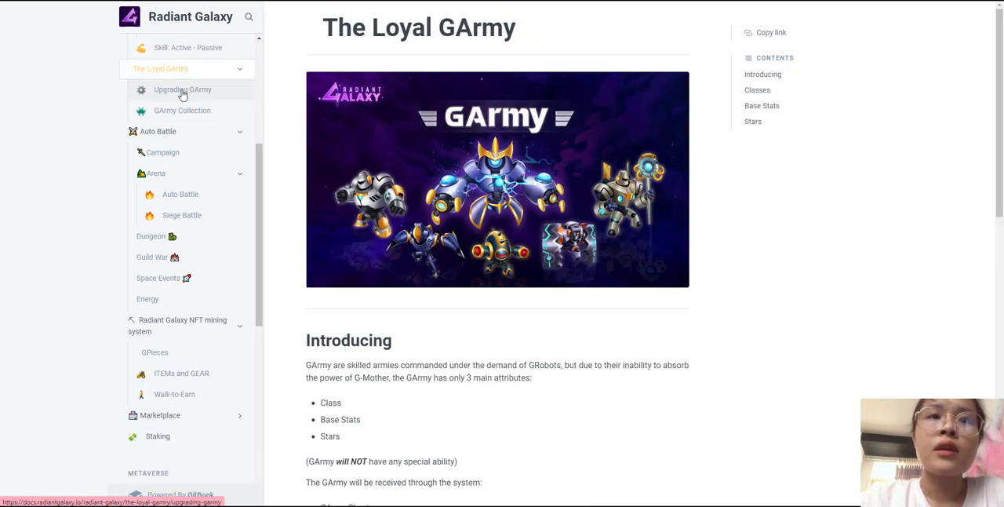
click(182, 89)
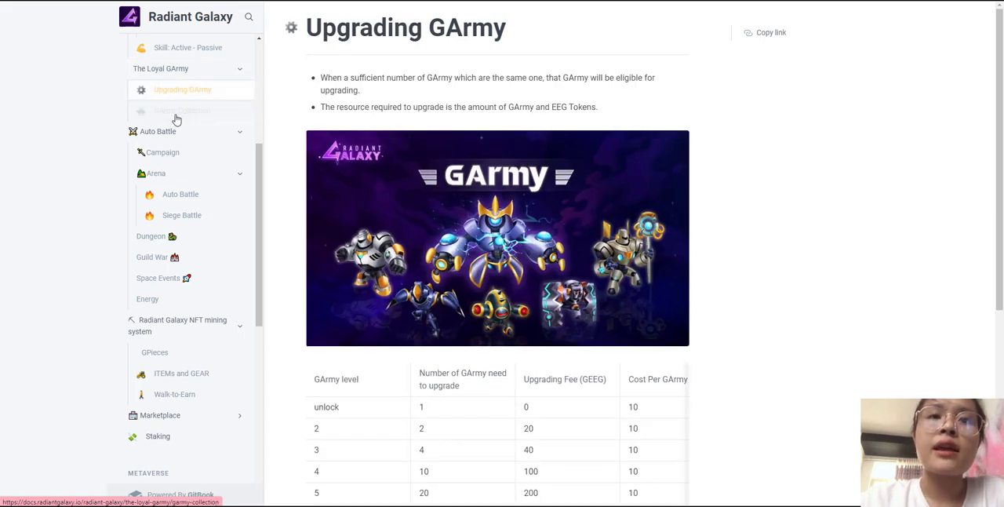
click(182, 109)
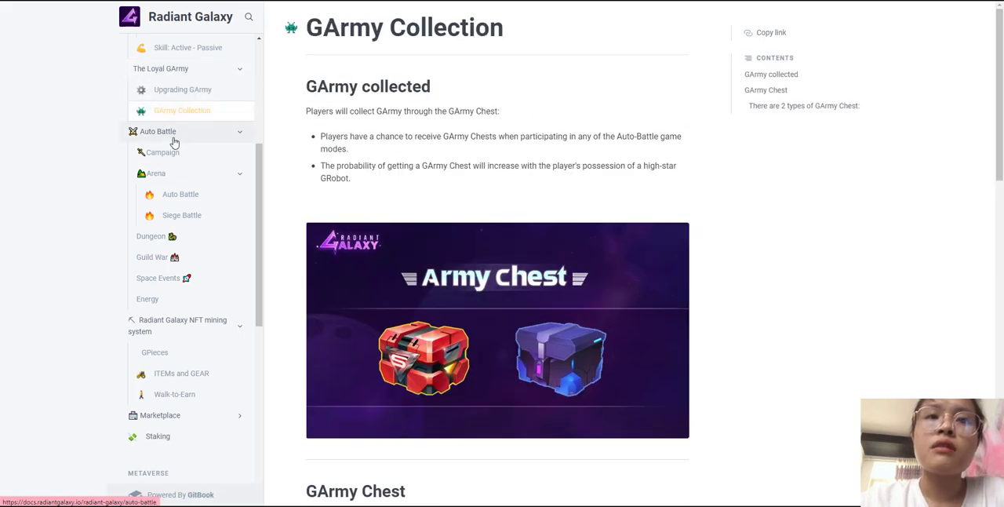
click(157, 131)
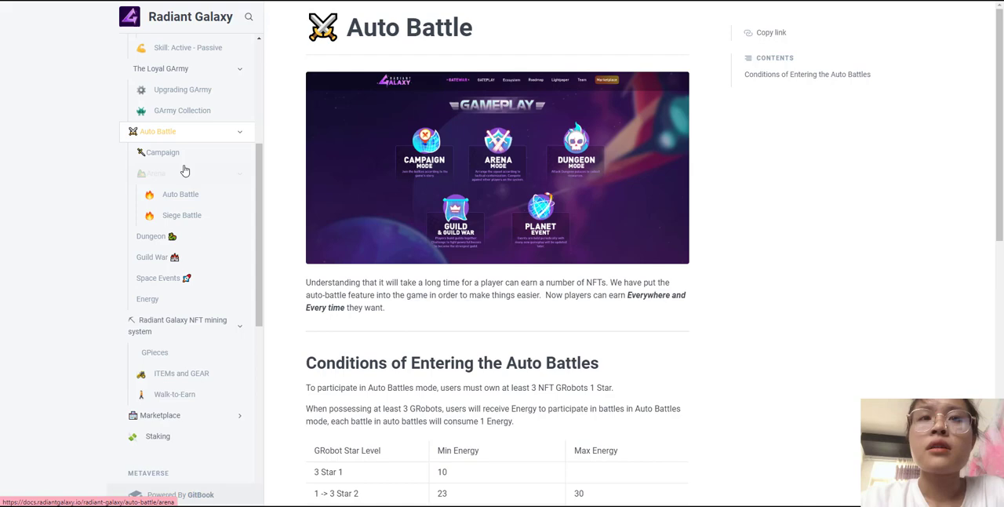
Open the Arena's Auto Battle PvP page covering ELO points and daily matches
click(154, 172)
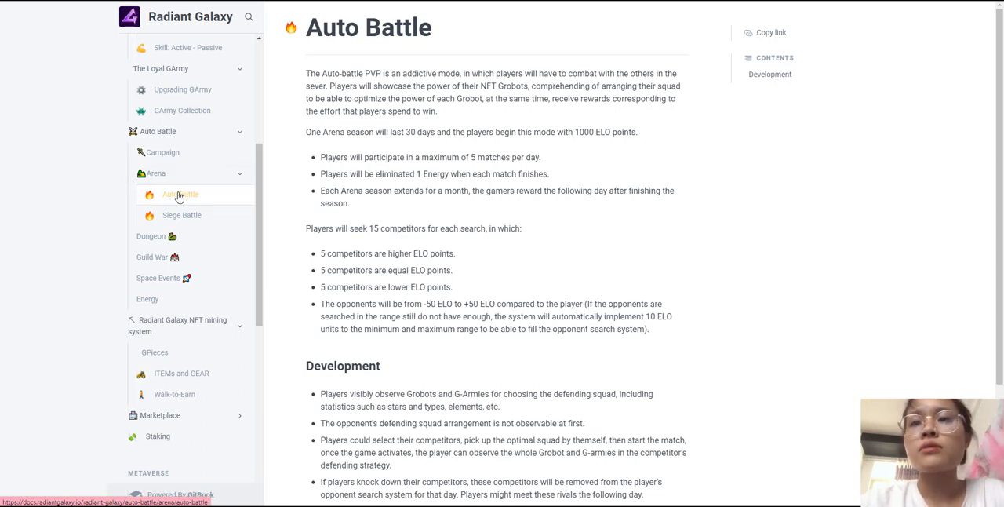
mouse_move(179, 194)
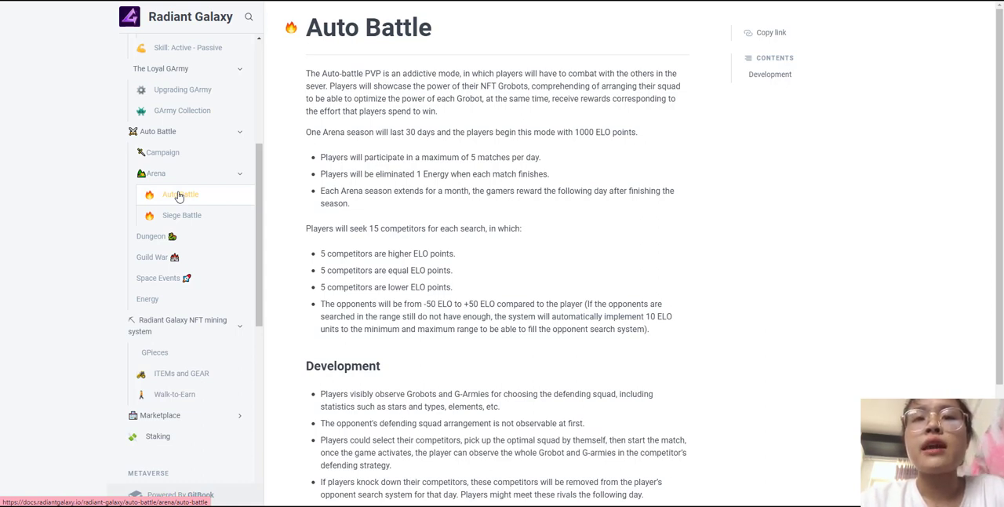
mouse_move(181, 195)
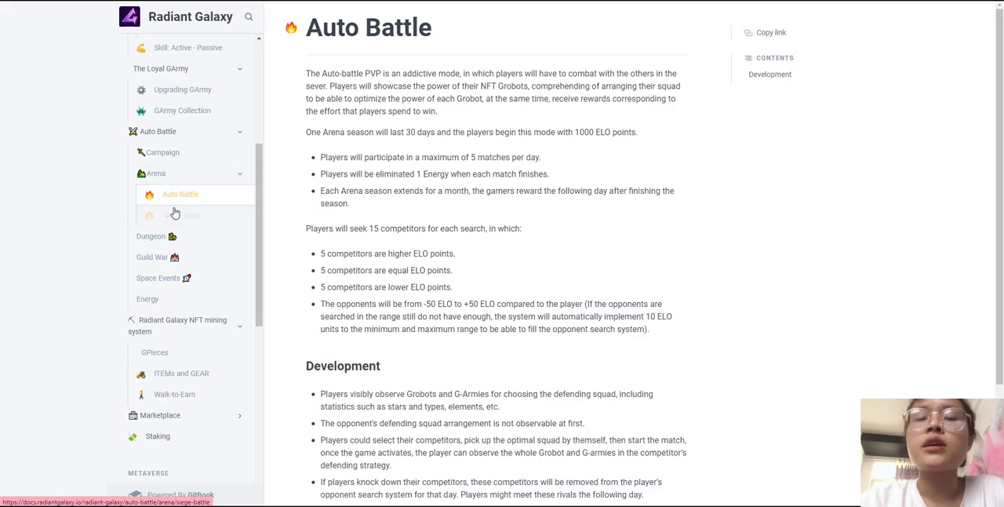
Read the Siege Battle, Dungeon, Guild War and Space Events pages
click(182, 215)
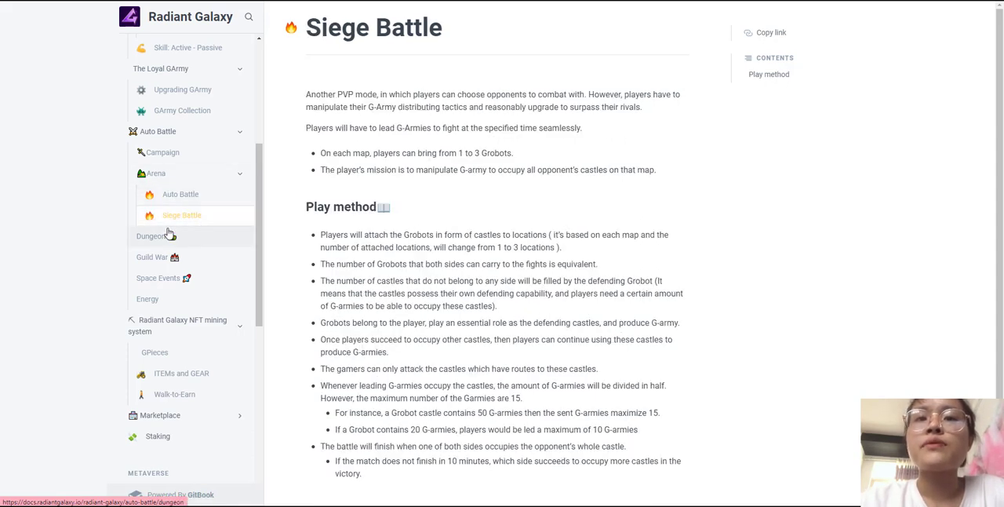
mouse_move(166, 235)
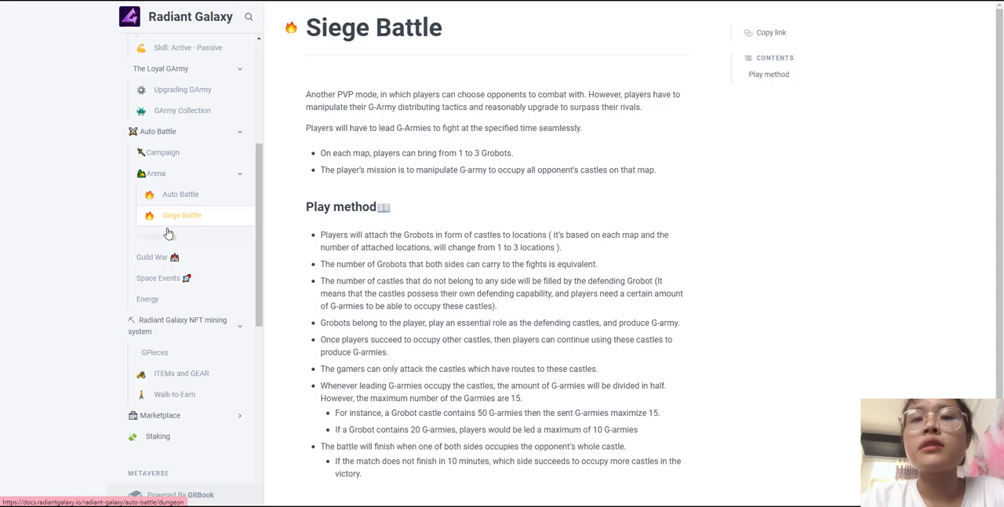
click(150, 236)
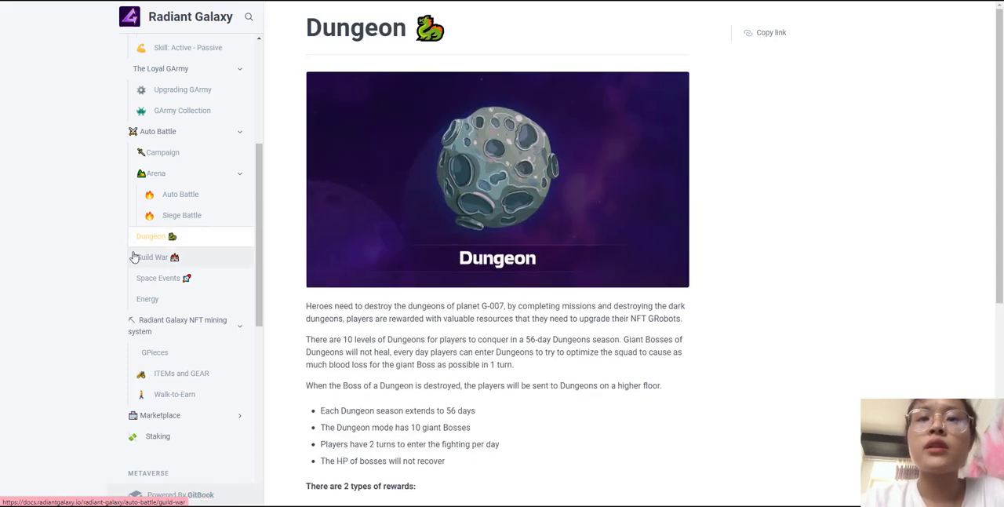
click(154, 258)
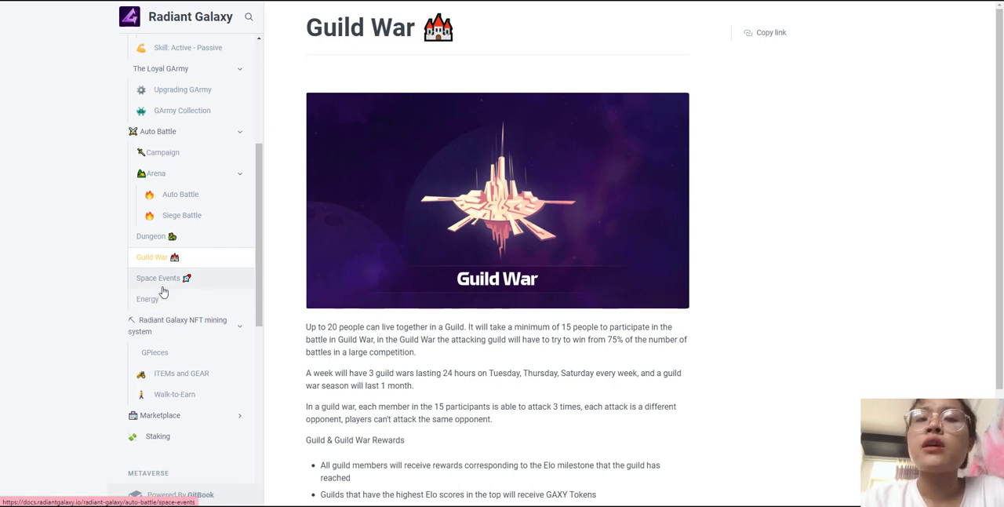
click(157, 278)
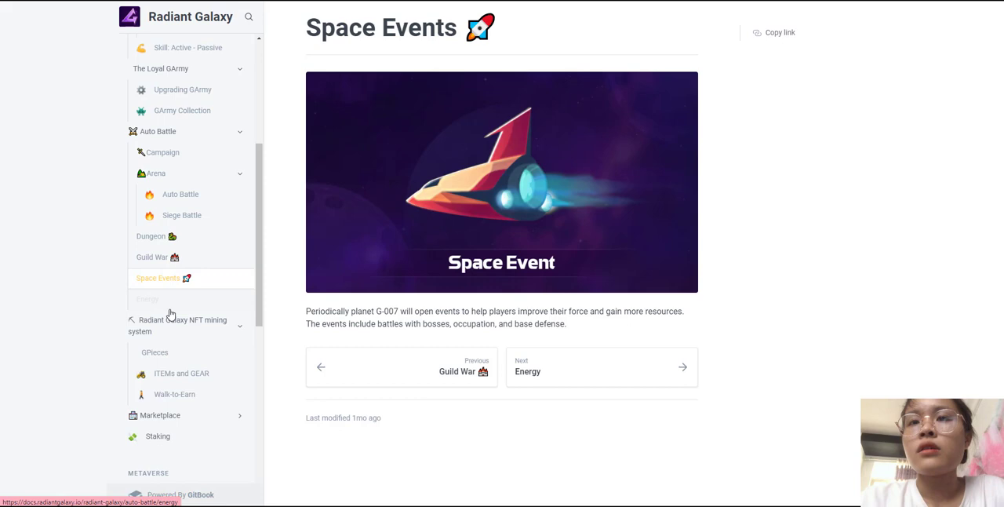
Read the NFT mining system and ITEMs and GEAR pages, ending on Walk-to-Earn
click(147, 298)
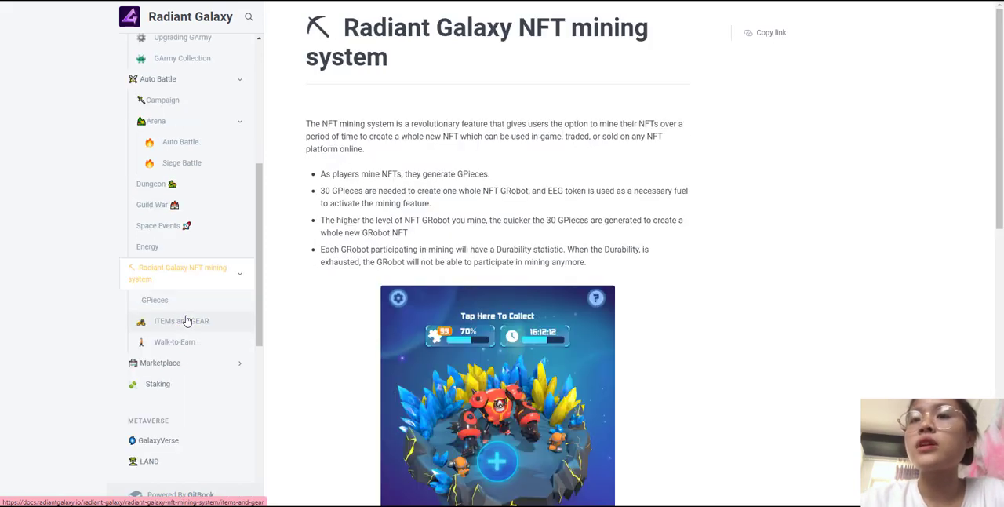
scroll(down, 3)
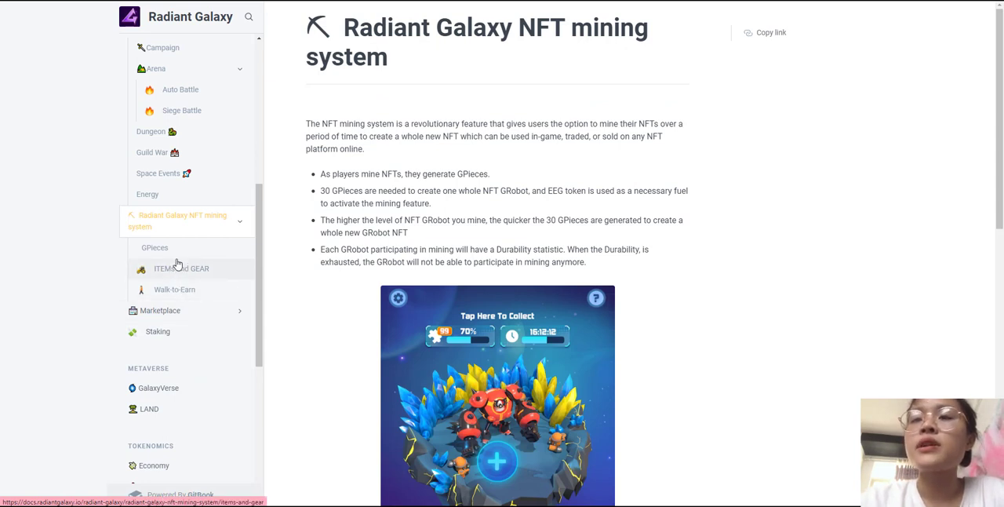
click(180, 269)
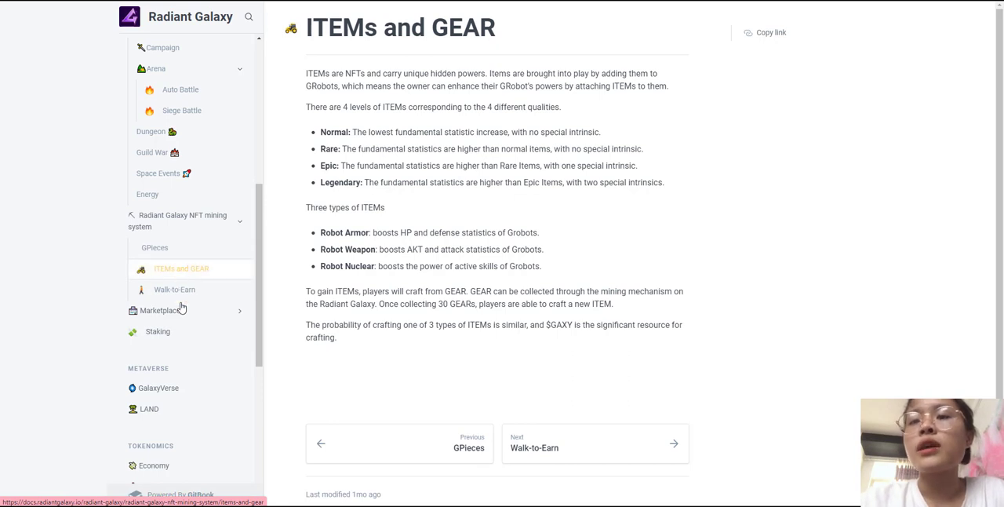
mouse_move(174, 290)
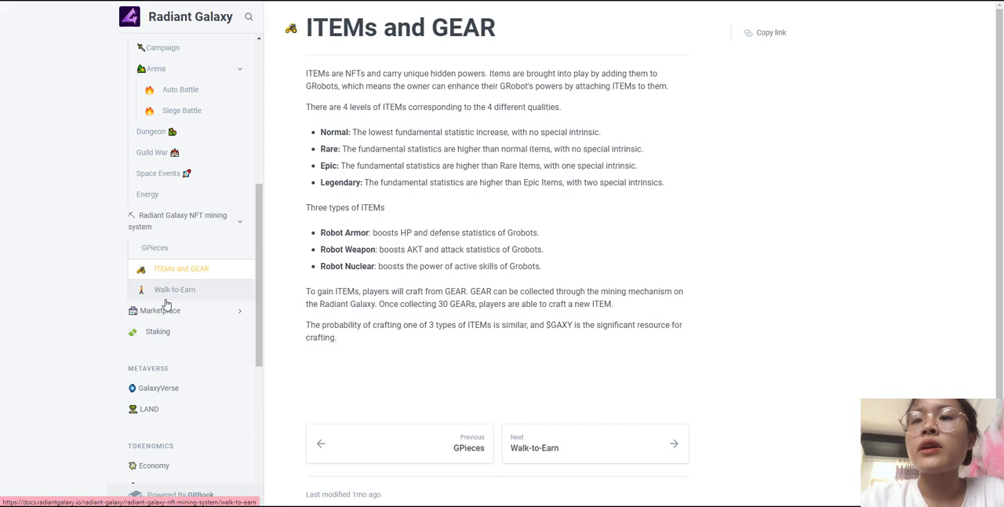
click(175, 288)
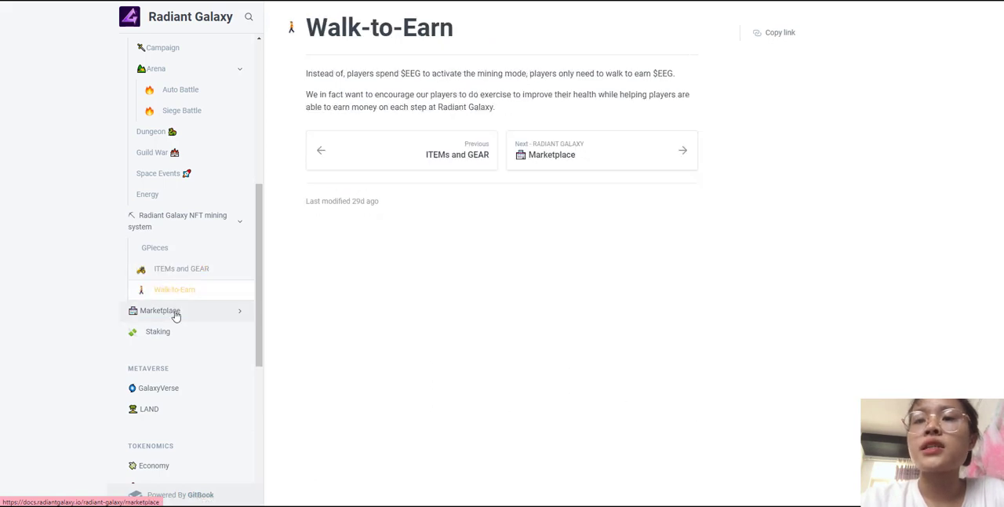
Step through the Marketplace, Staking and GalaxyVerse pages to the LAND page
click(160, 309)
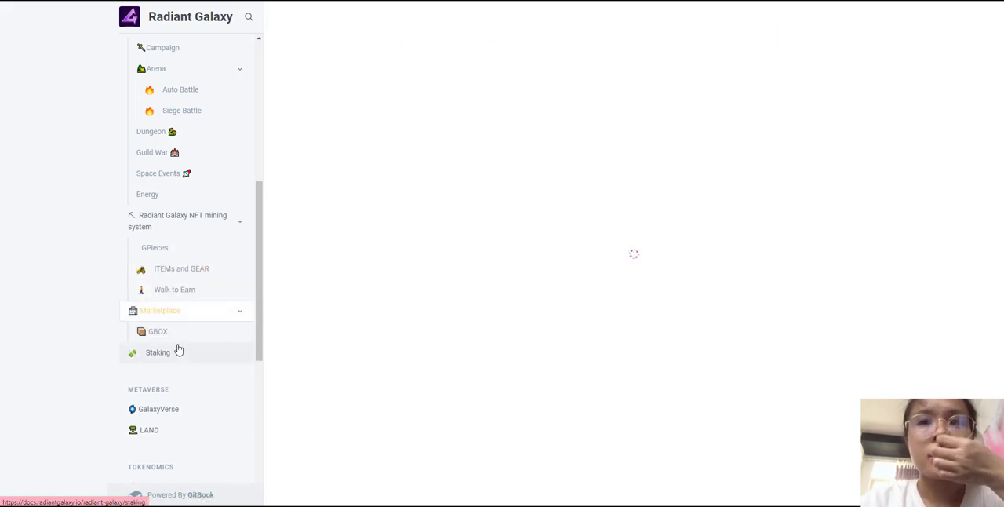
click(160, 309)
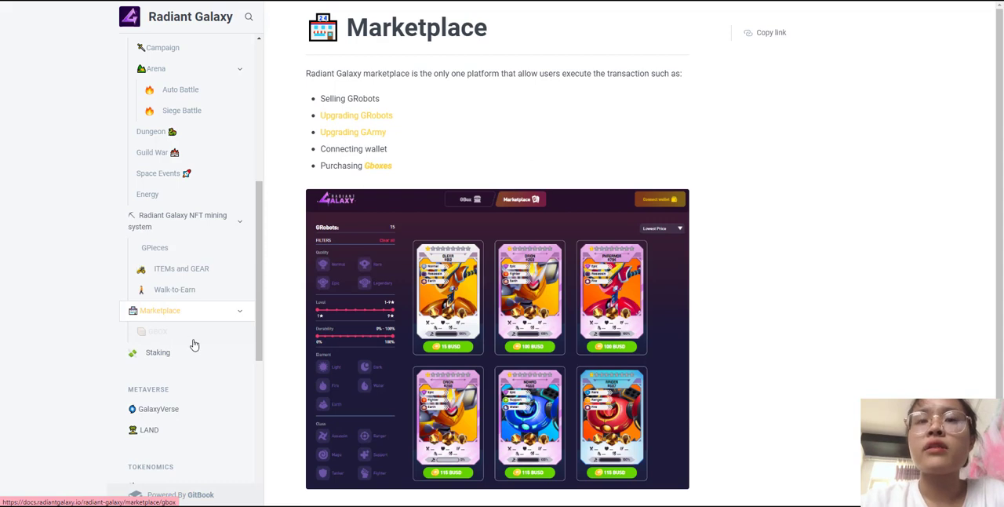
click(157, 329)
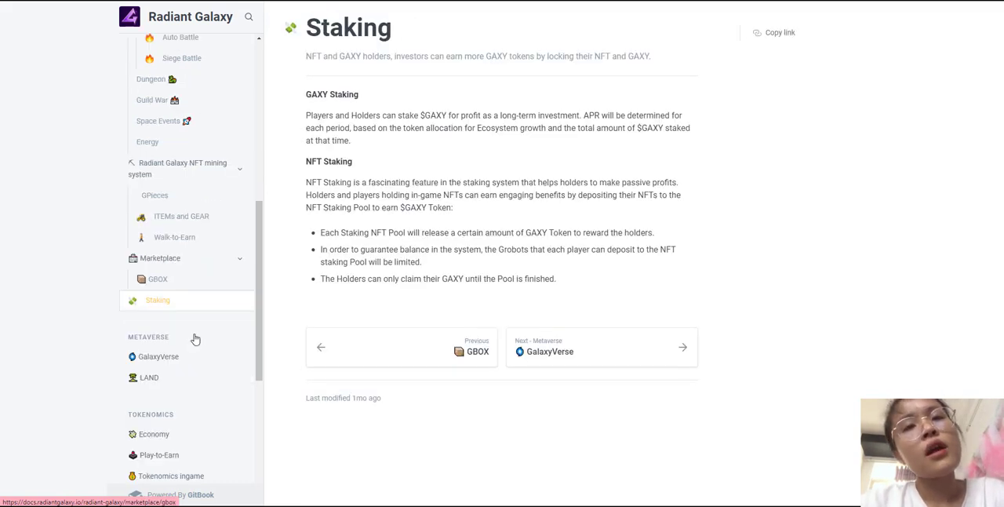
scroll(down, 3)
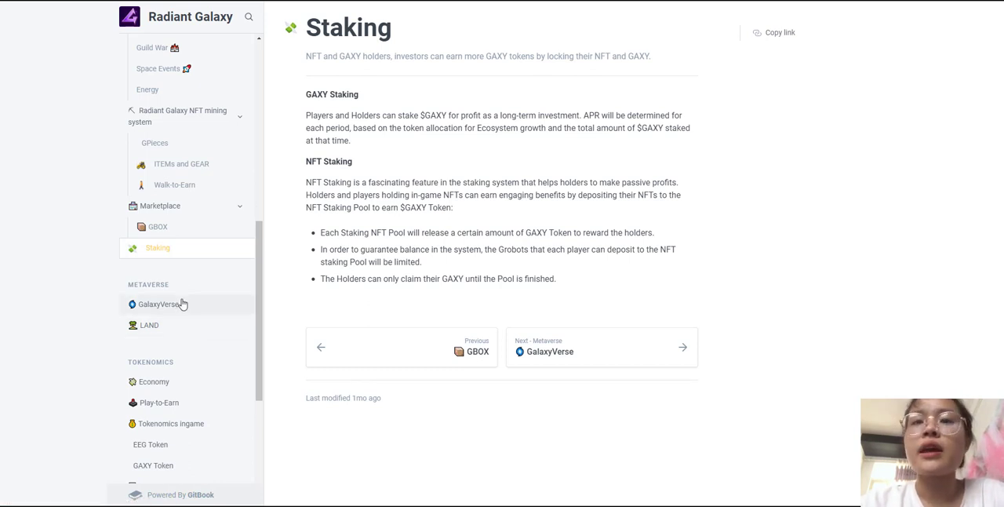
click(160, 304)
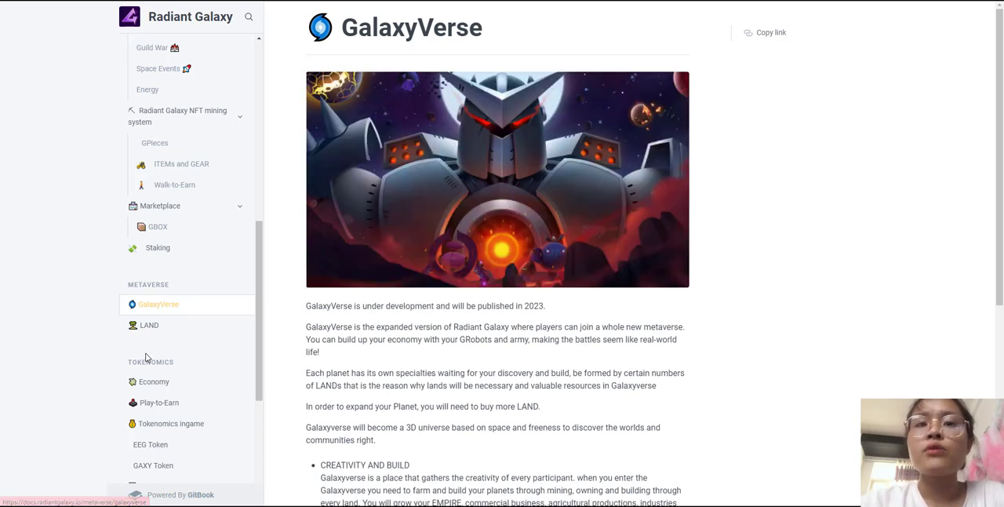
mouse_move(149, 357)
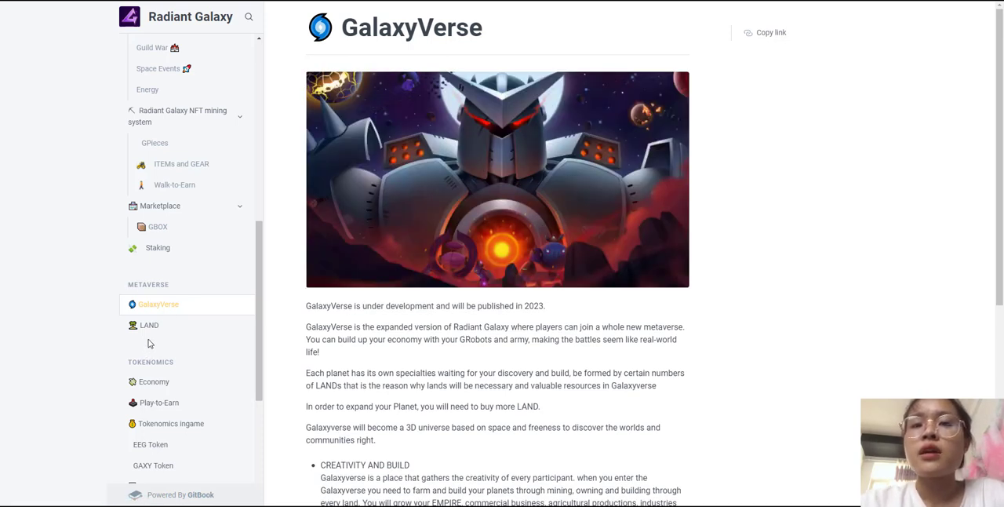
mouse_move(150, 325)
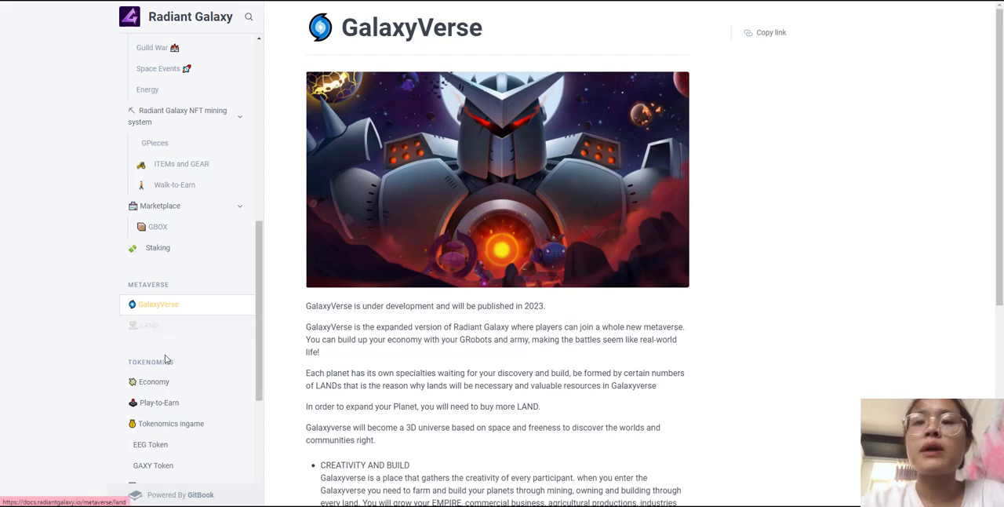
click(147, 324)
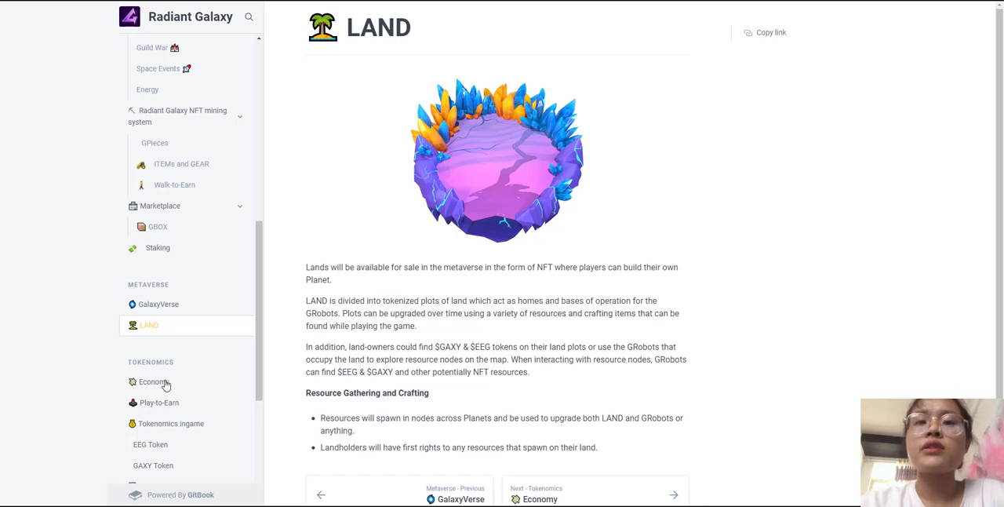
mouse_move(157, 402)
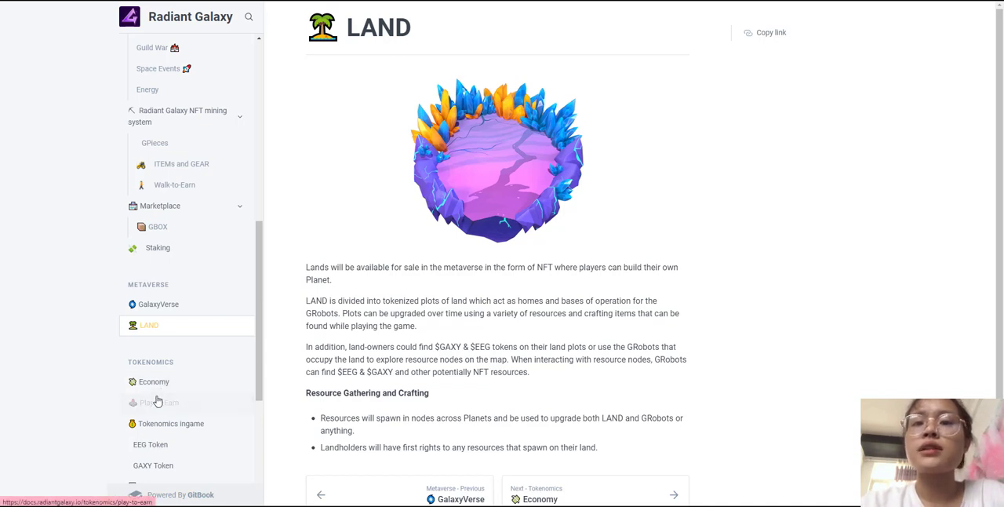
Browse the Play-to-Earn, EEG Token and Partners docs pages, ending on the Roadmap page
click(159, 402)
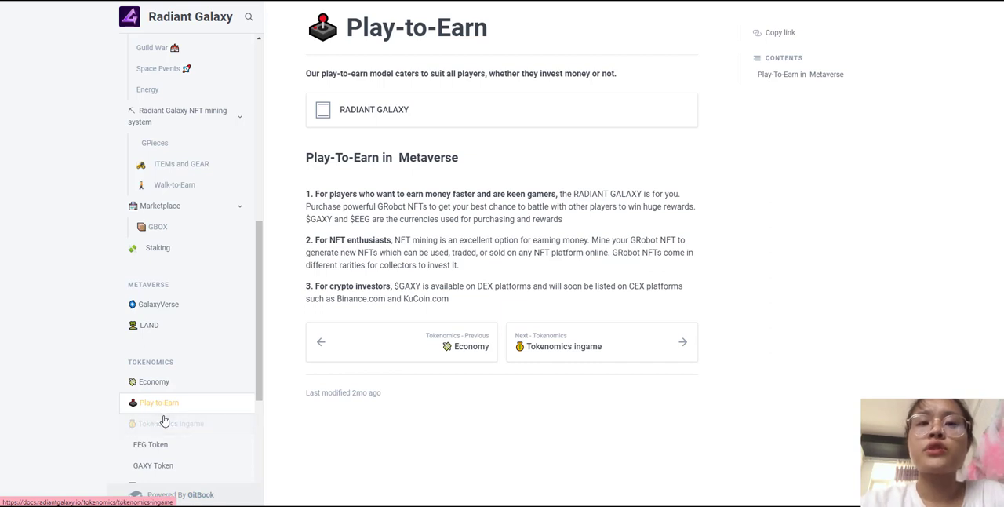
click(169, 424)
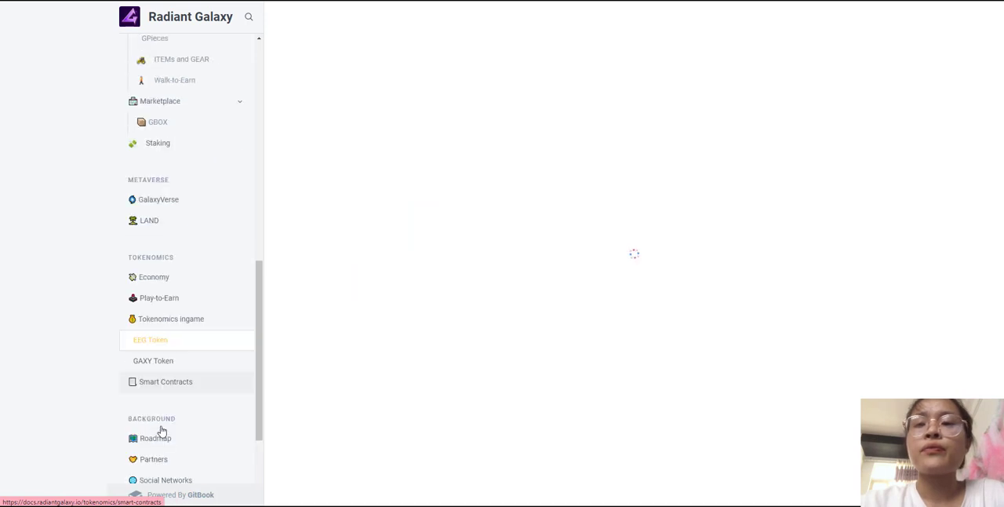
click(151, 339)
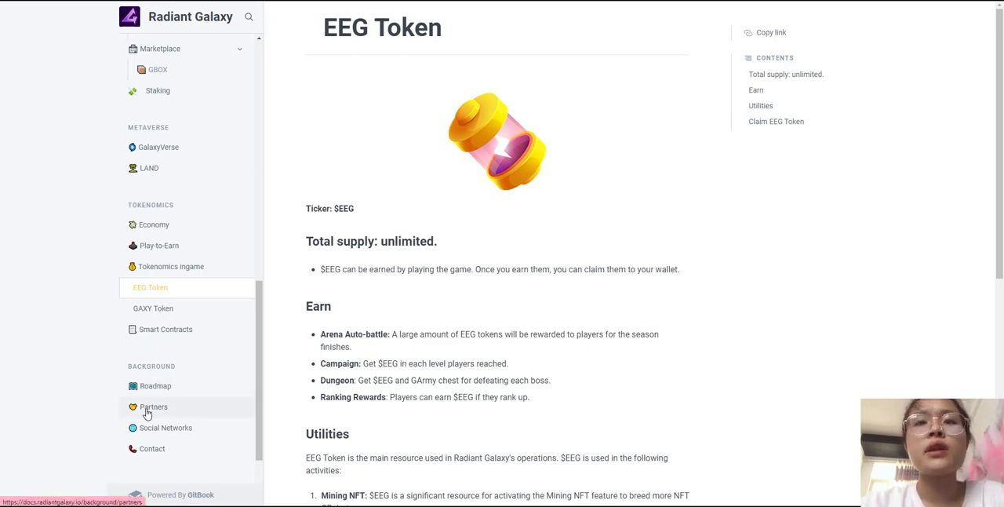
click(153, 407)
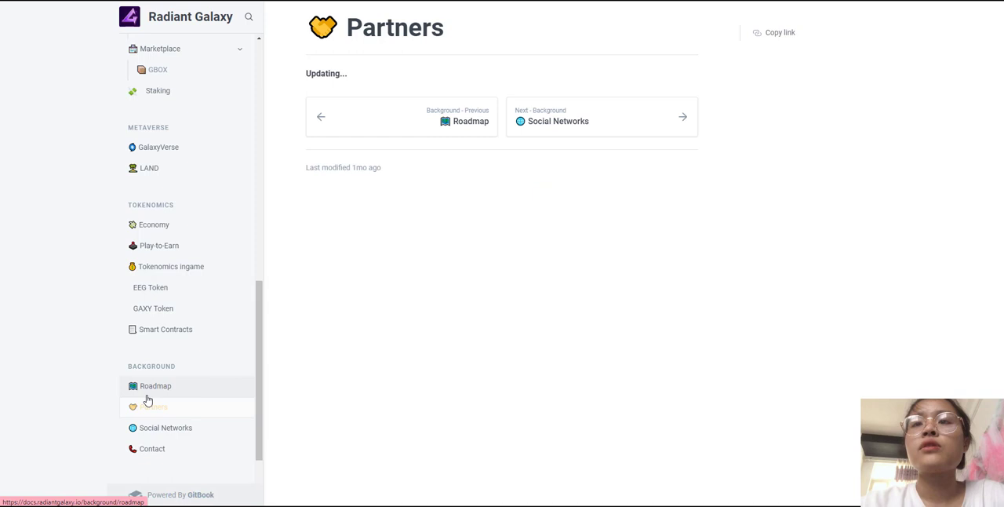
click(155, 385)
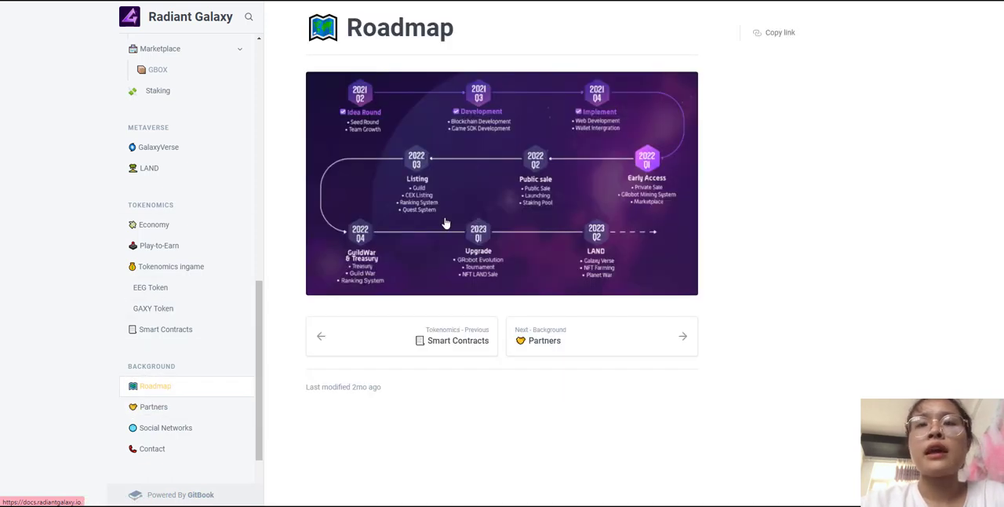
mouse_move(326, 493)
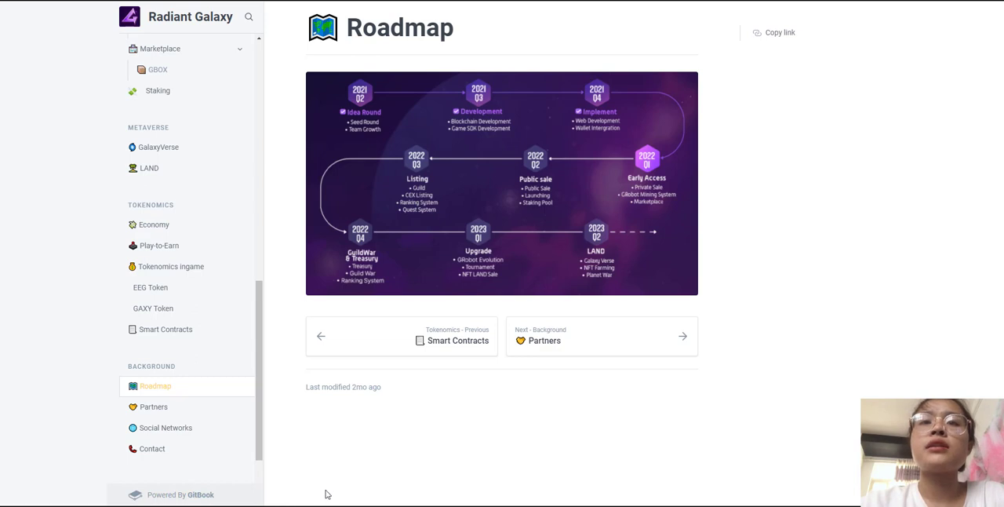